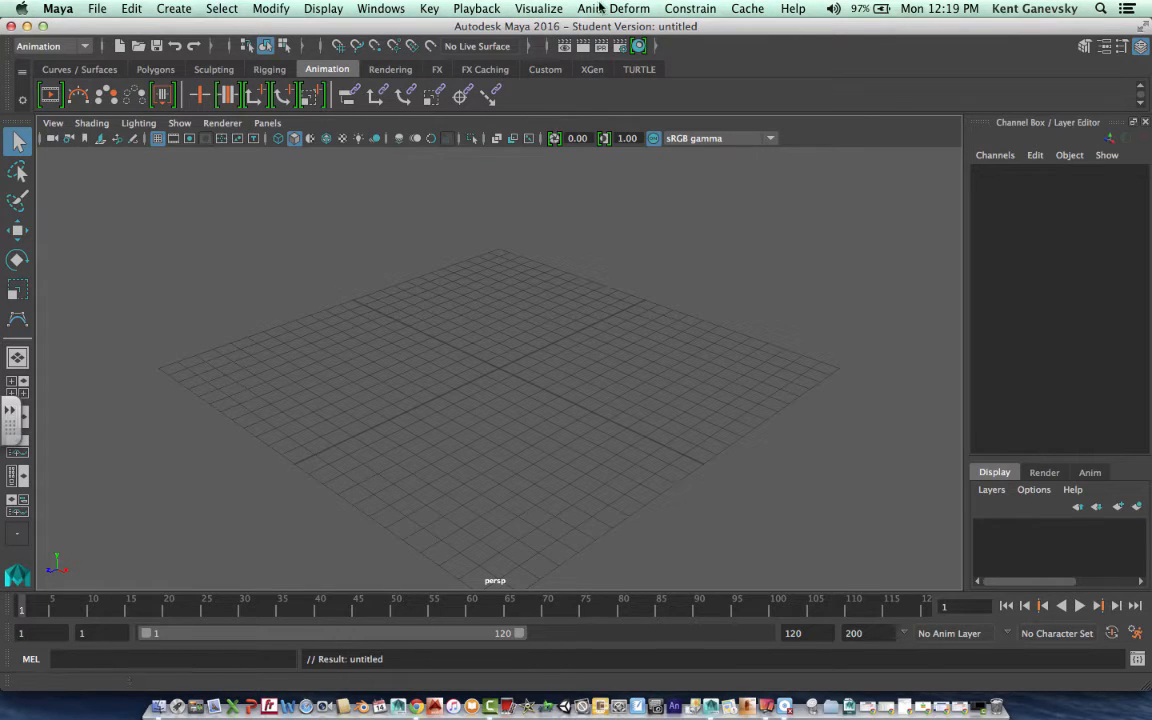
pyautogui.moveTo(340, 280)
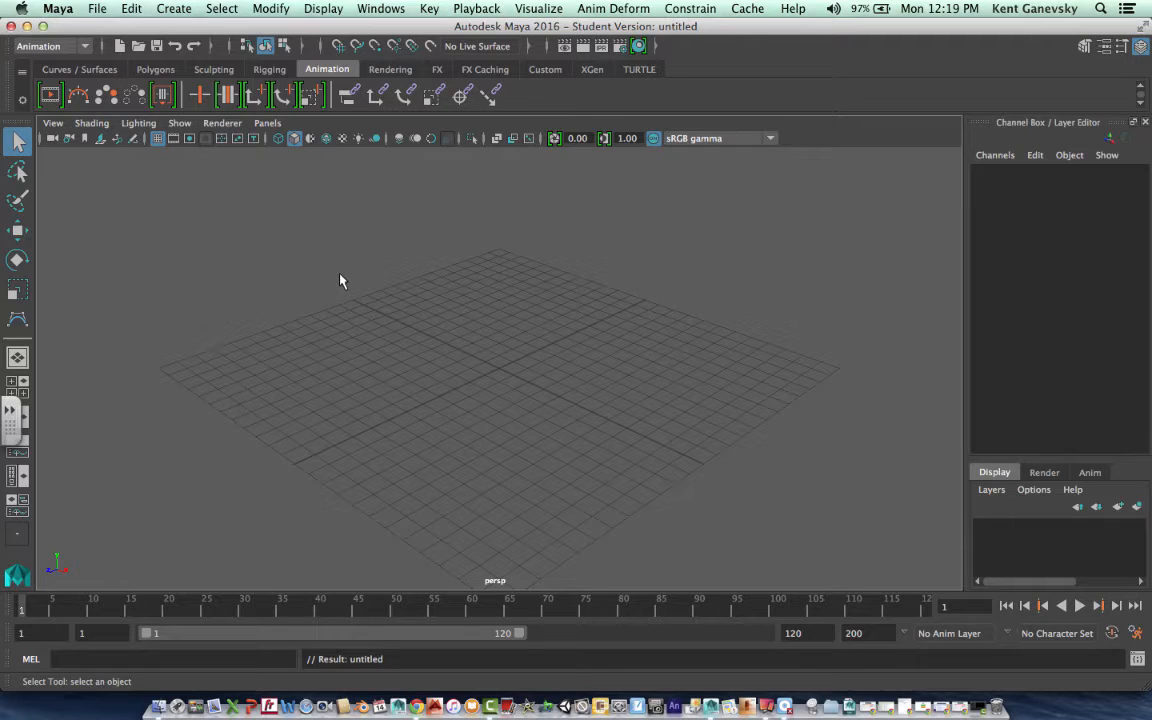
pyautogui.moveTo(156, 212)
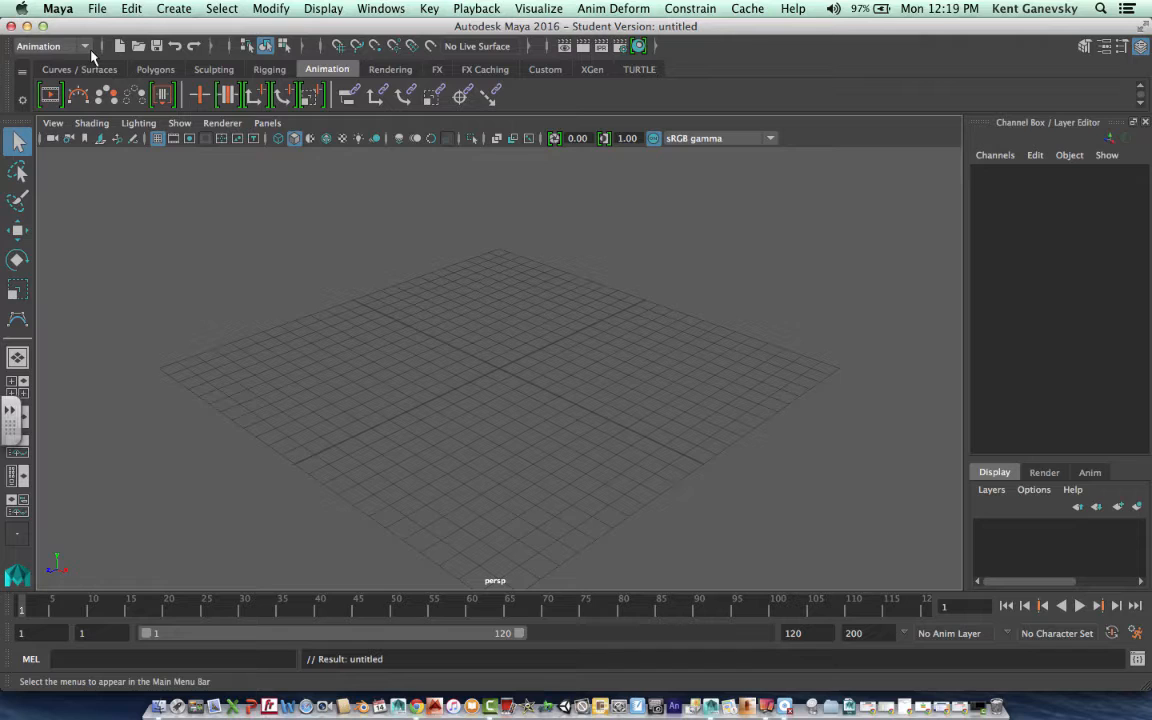
# - Switch to the Modeling menu set and bring up the polygon modelling shelf
pyautogui.click(52, 46)
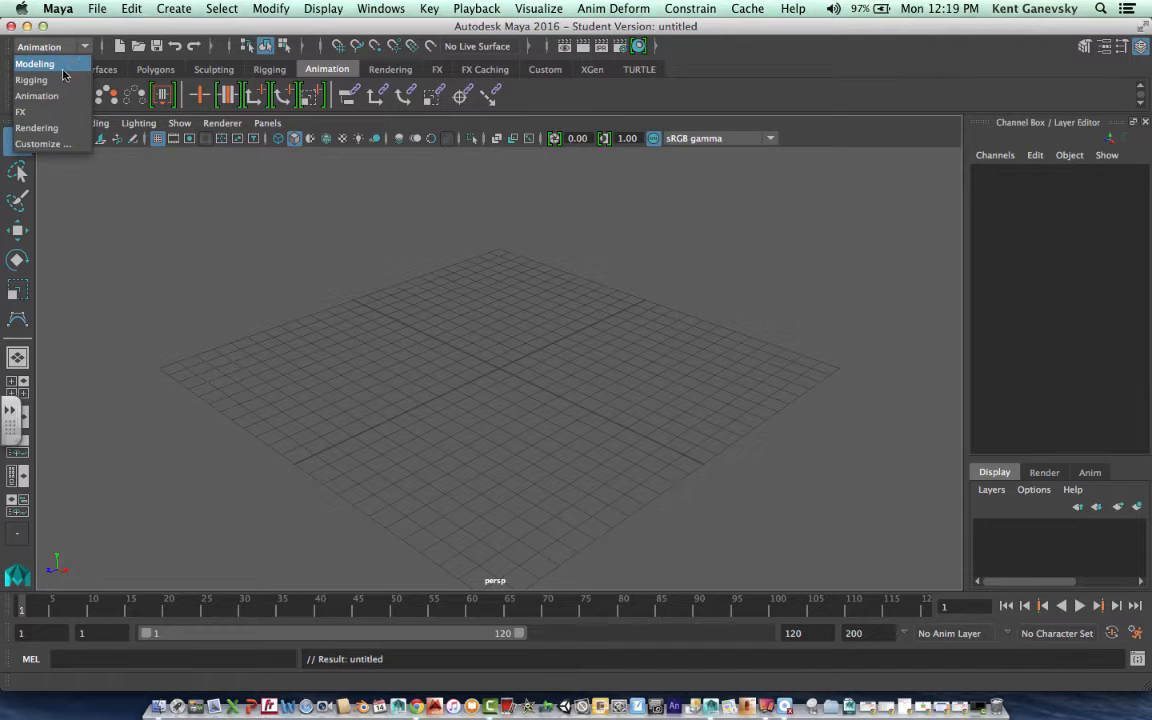
pyautogui.click(36, 62)
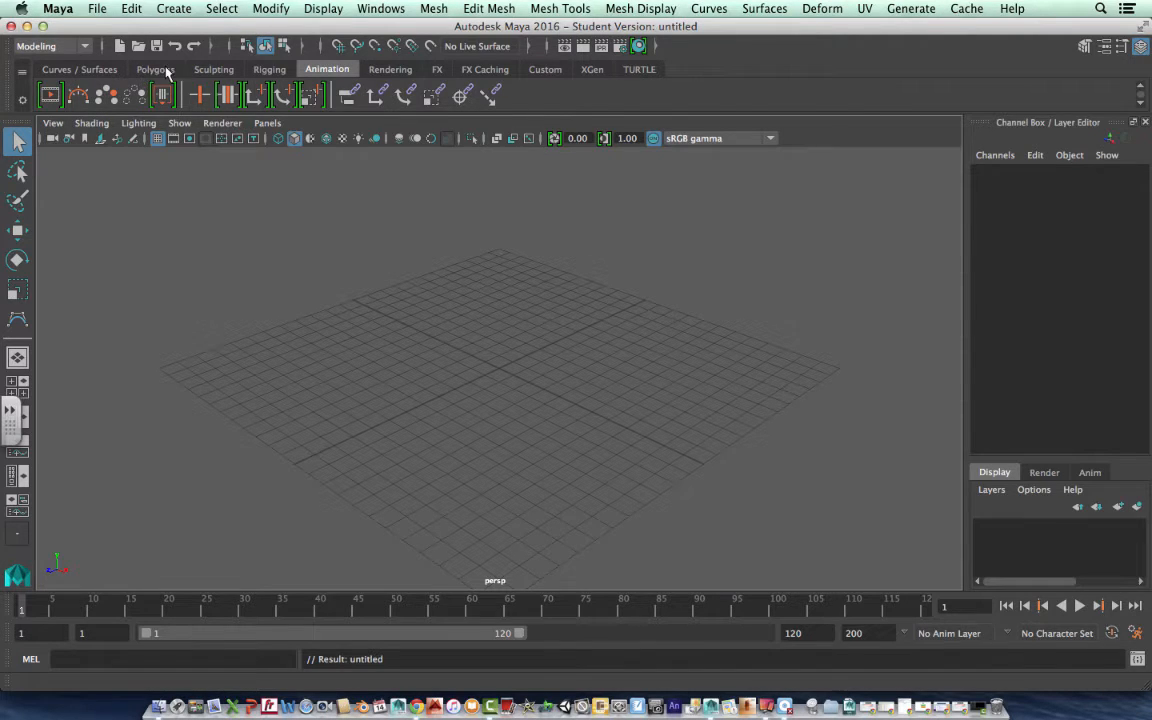
pyautogui.click(156, 68)
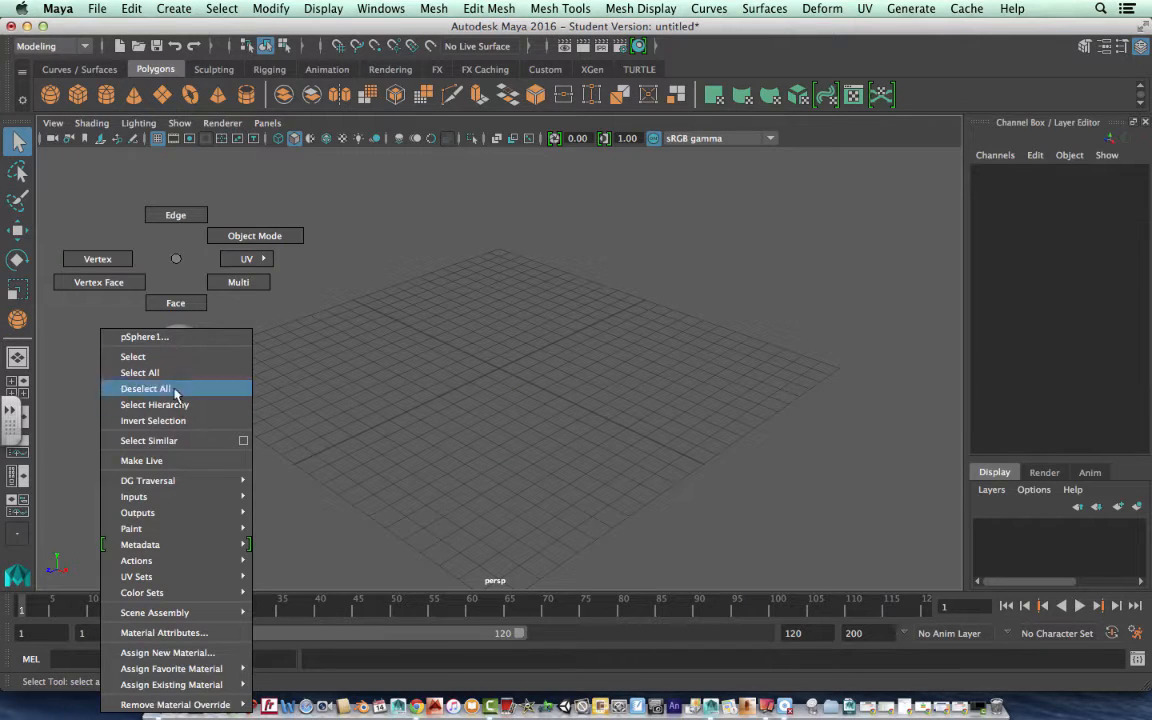
pyautogui.moveTo(180, 652)
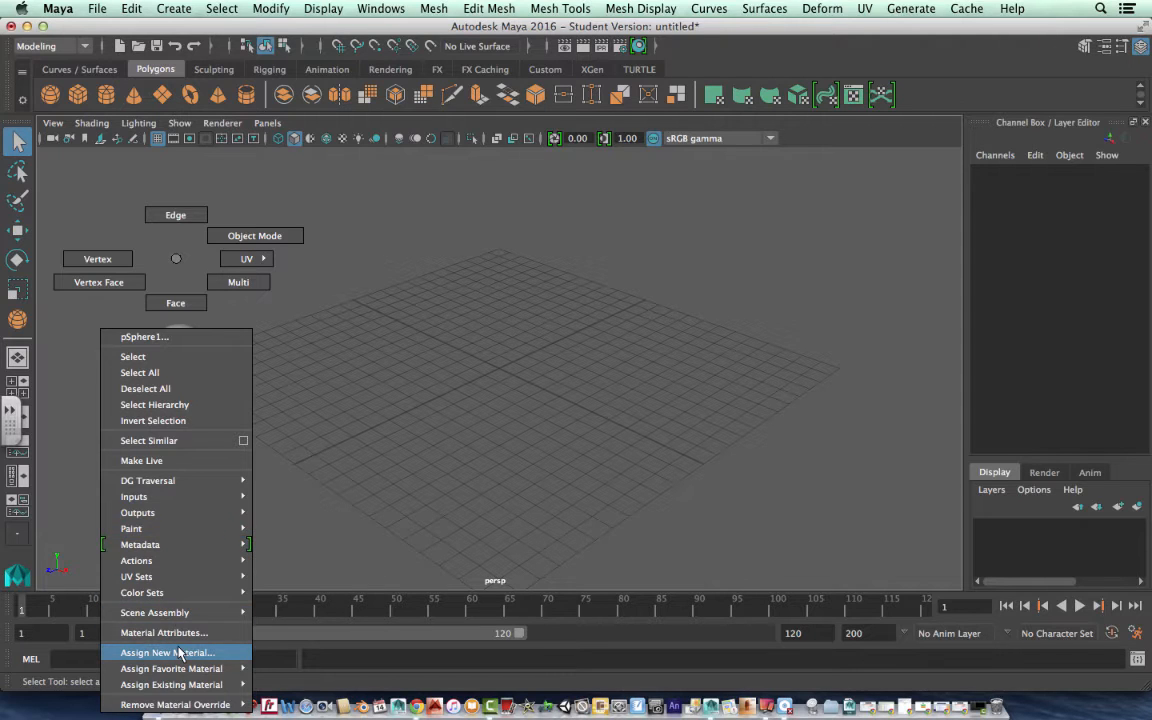
# - Assign a new Blinn material to the polygon sphere
pyautogui.click(166, 652)
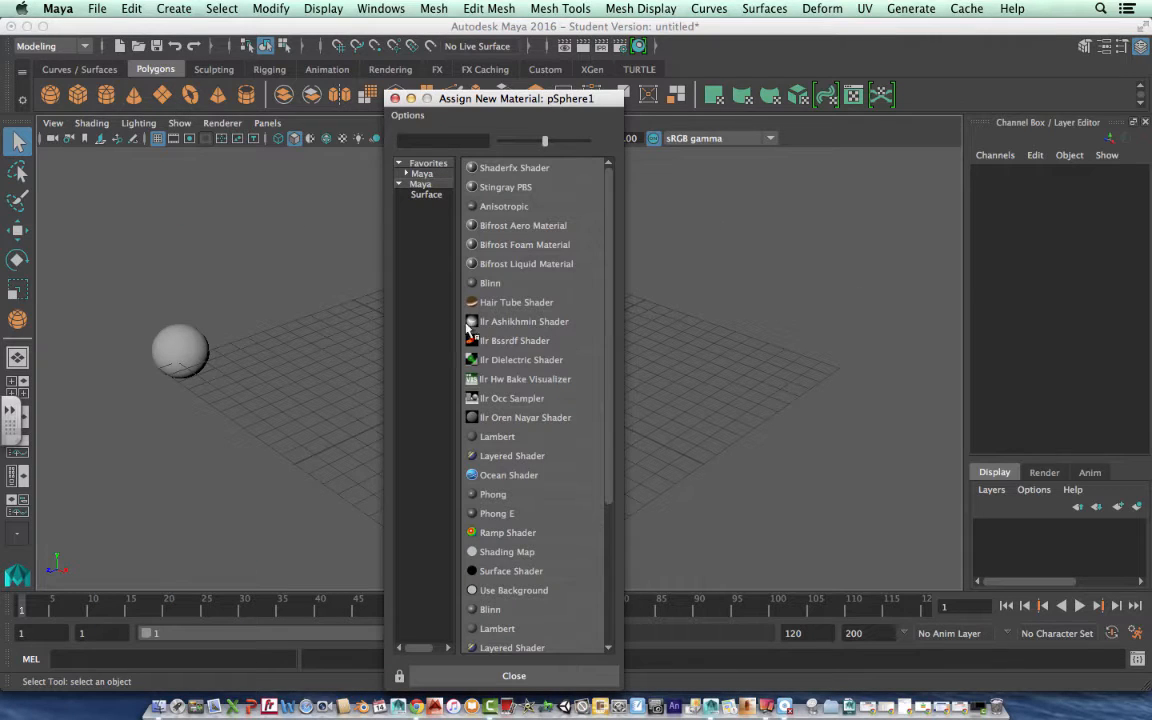
pyautogui.click(490, 282)
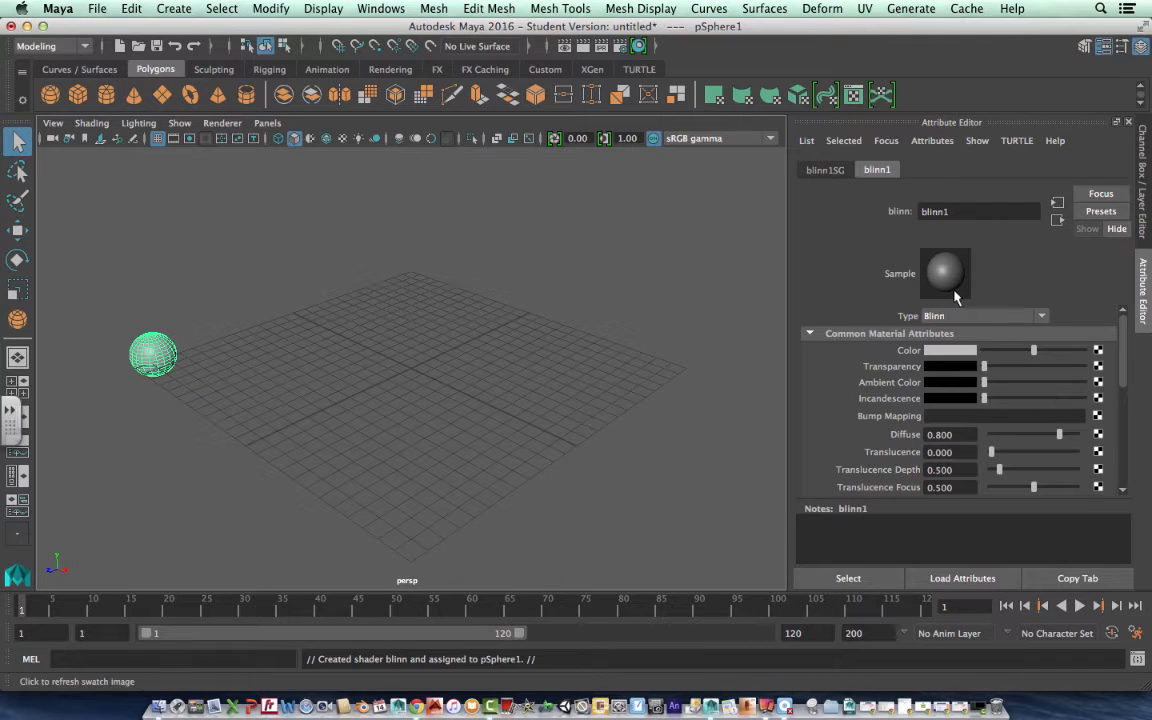
# - Set the Blinn material's colour to pure red in the Color Chooser and deselect the sphere
pyautogui.click(950, 350)
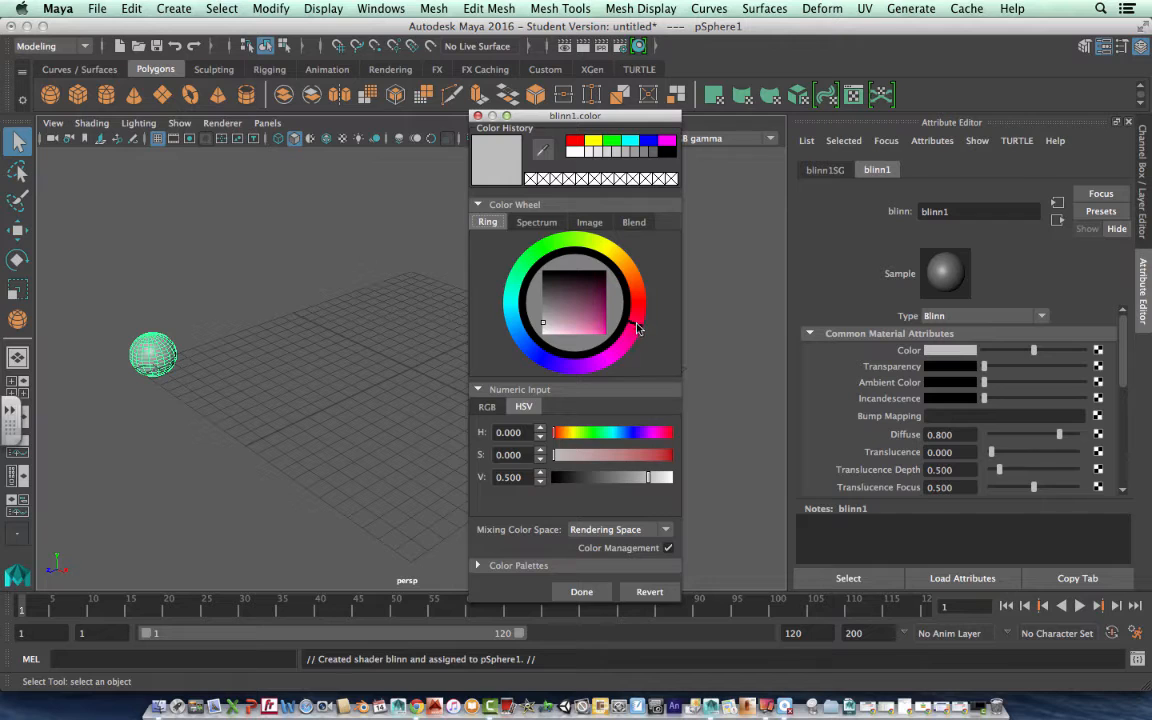
pyautogui.moveTo(632, 302)
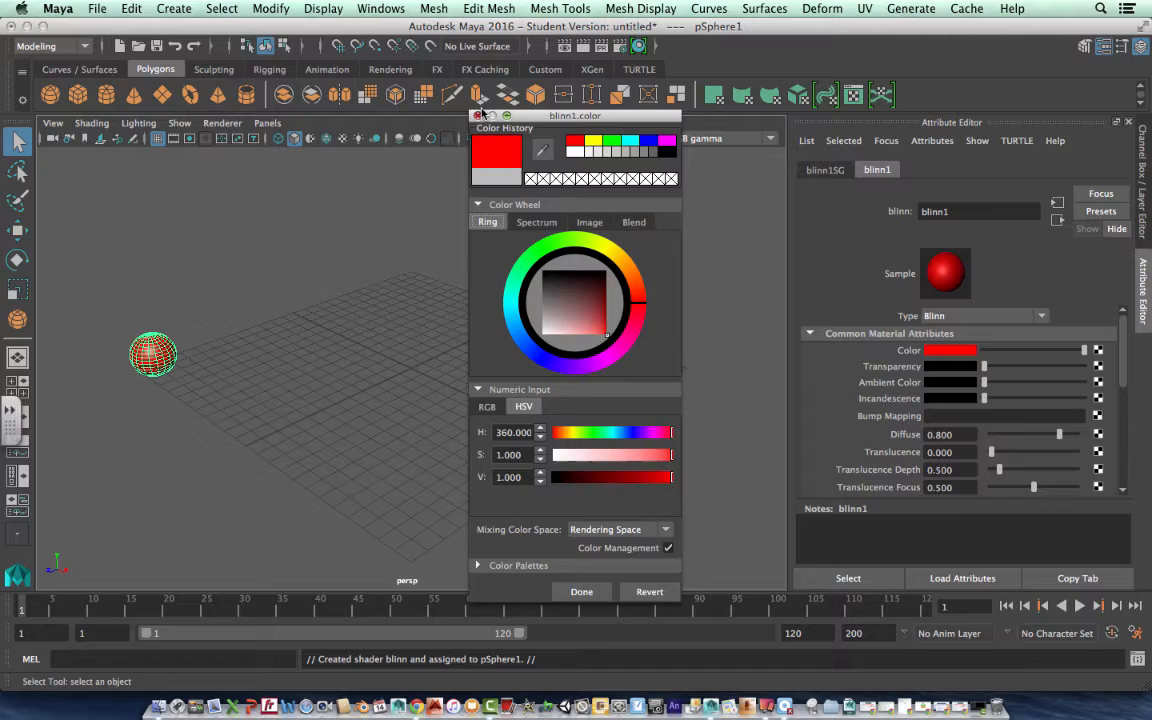
pyautogui.click(580, 592)
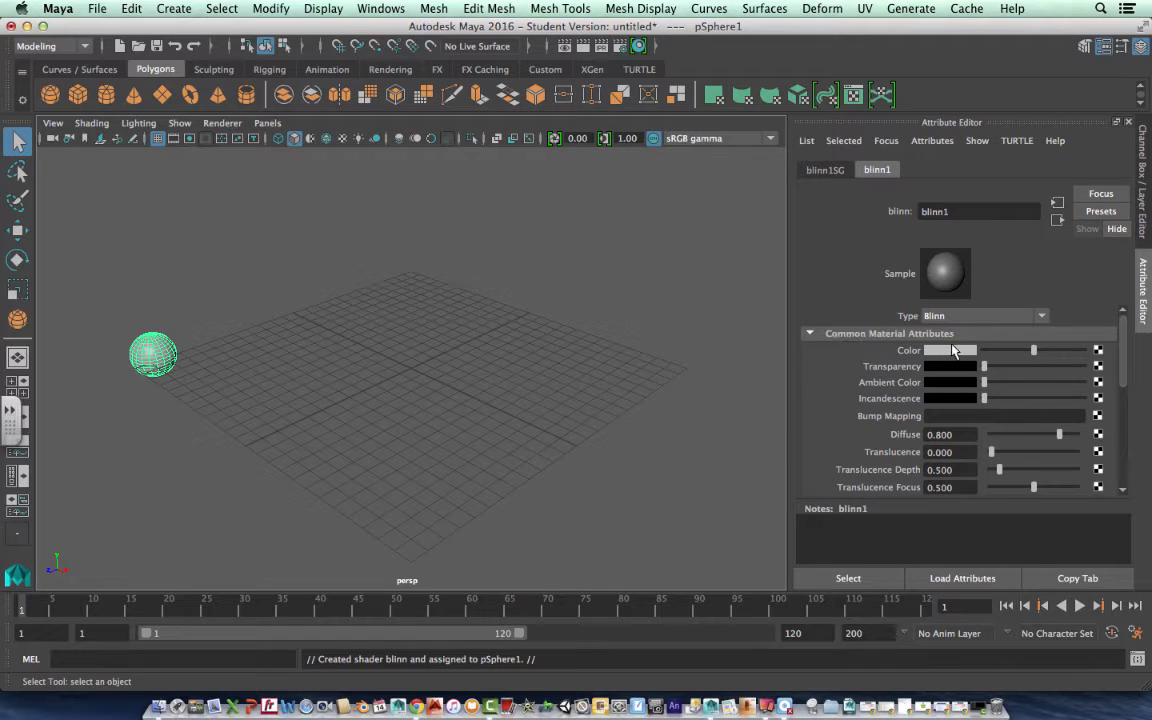
pyautogui.click(950, 350)
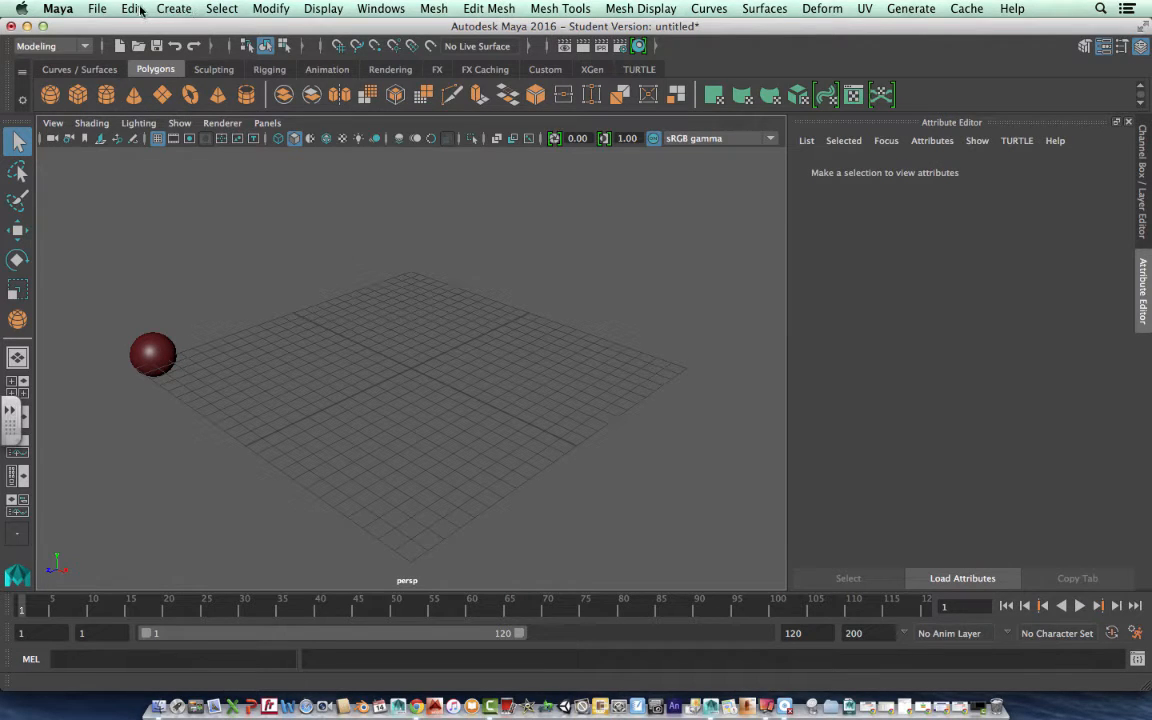
# - Draw a winding CV curve (curve1) across the grid beside the sphere using the CV Curve Tool
pyautogui.click(172, 8)
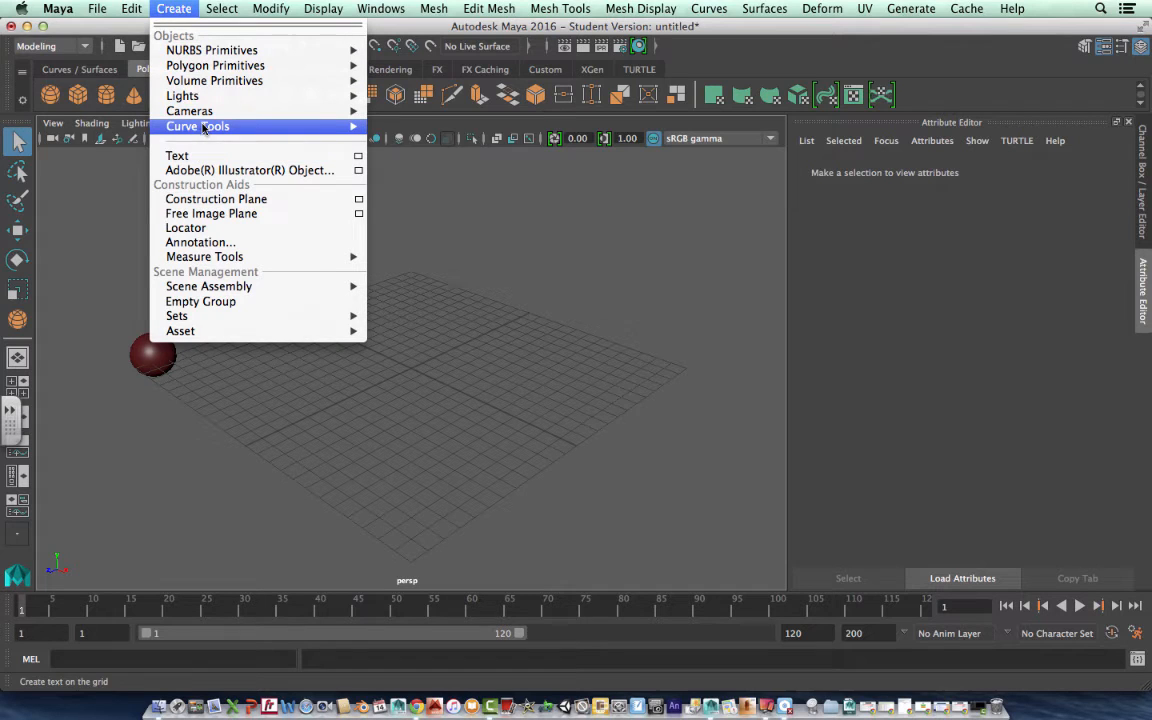
pyautogui.moveTo(196, 126)
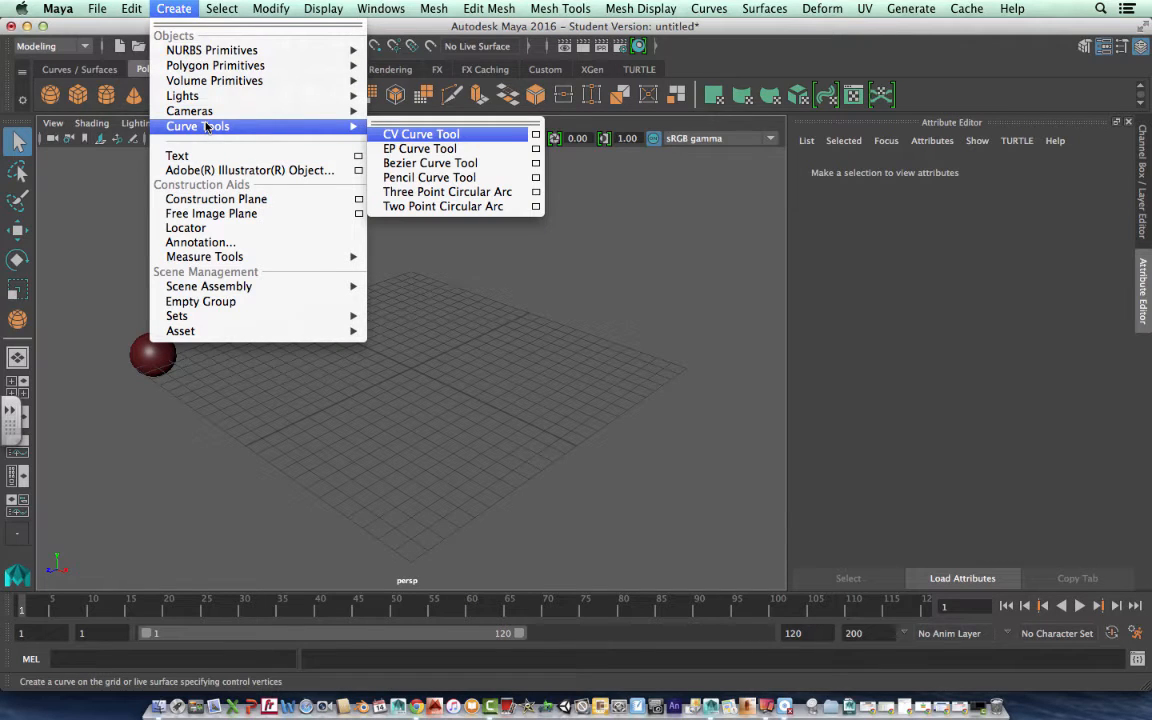
pyautogui.click(420, 132)
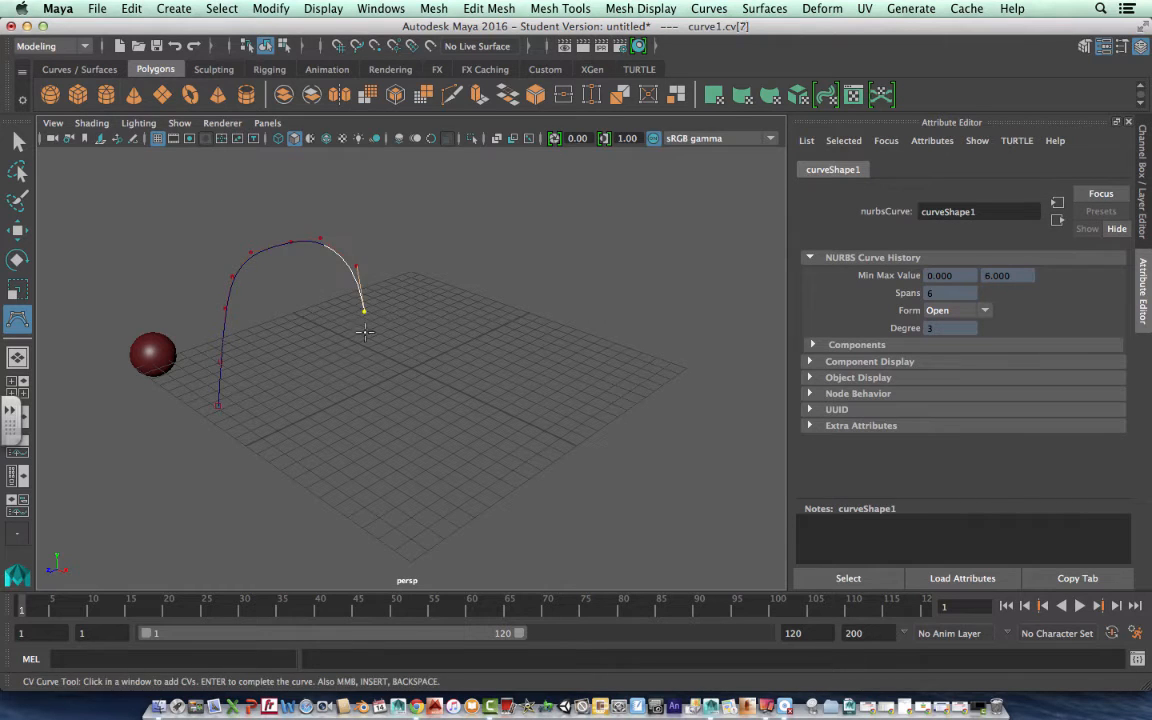
pyautogui.click(510, 250)
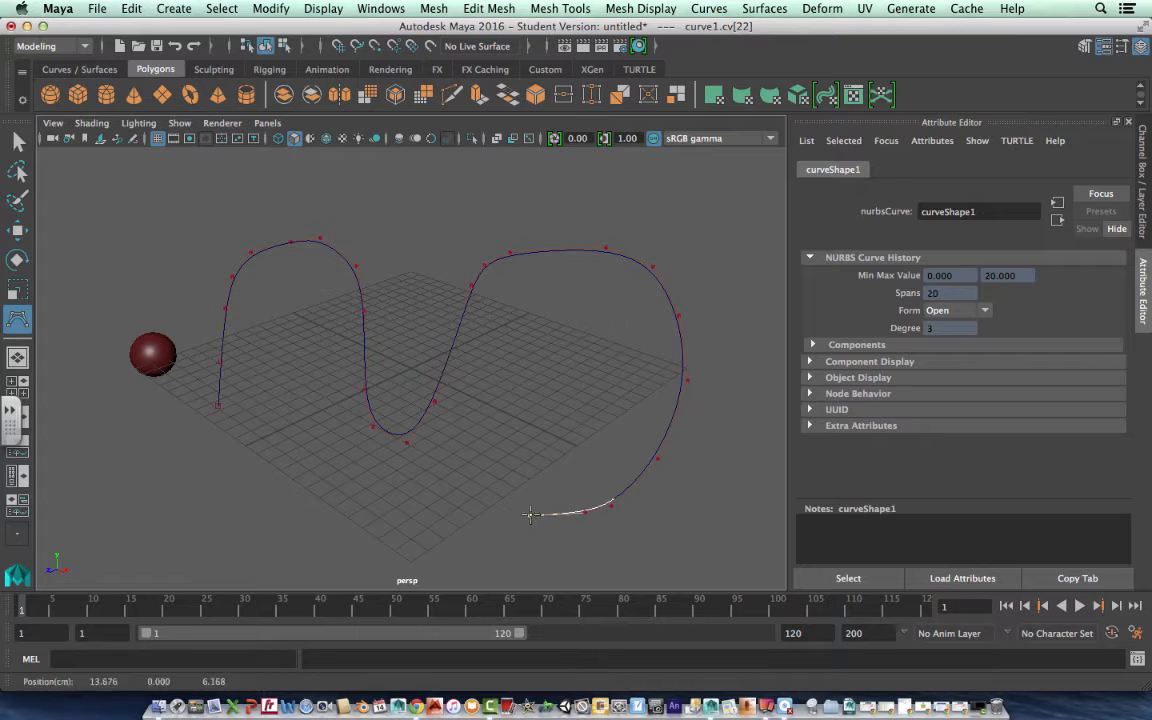
pyautogui.click(316, 472)
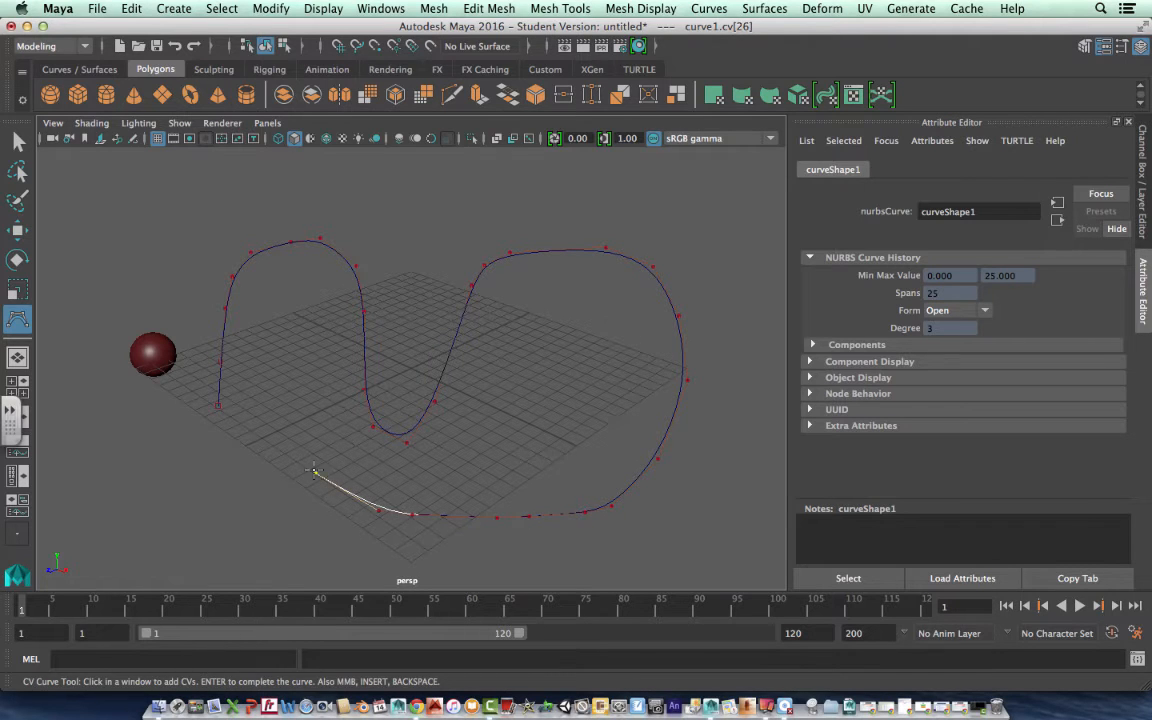
pyautogui.click(236, 410)
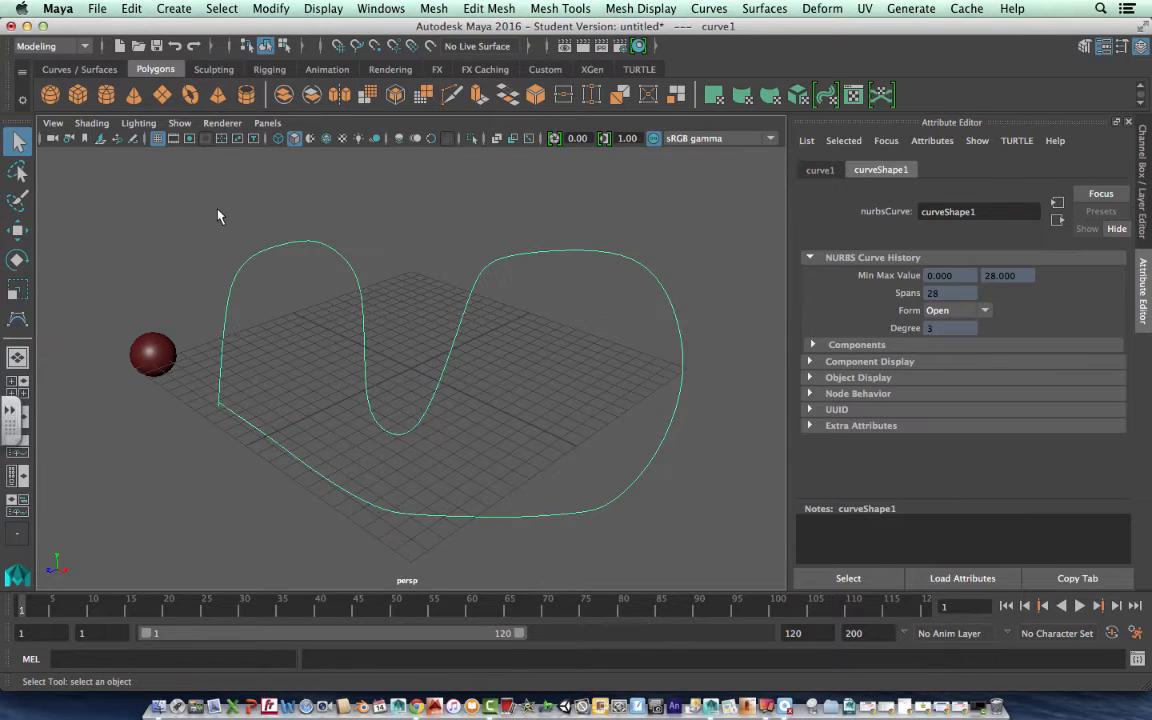
pyautogui.moveTo(164, 364)
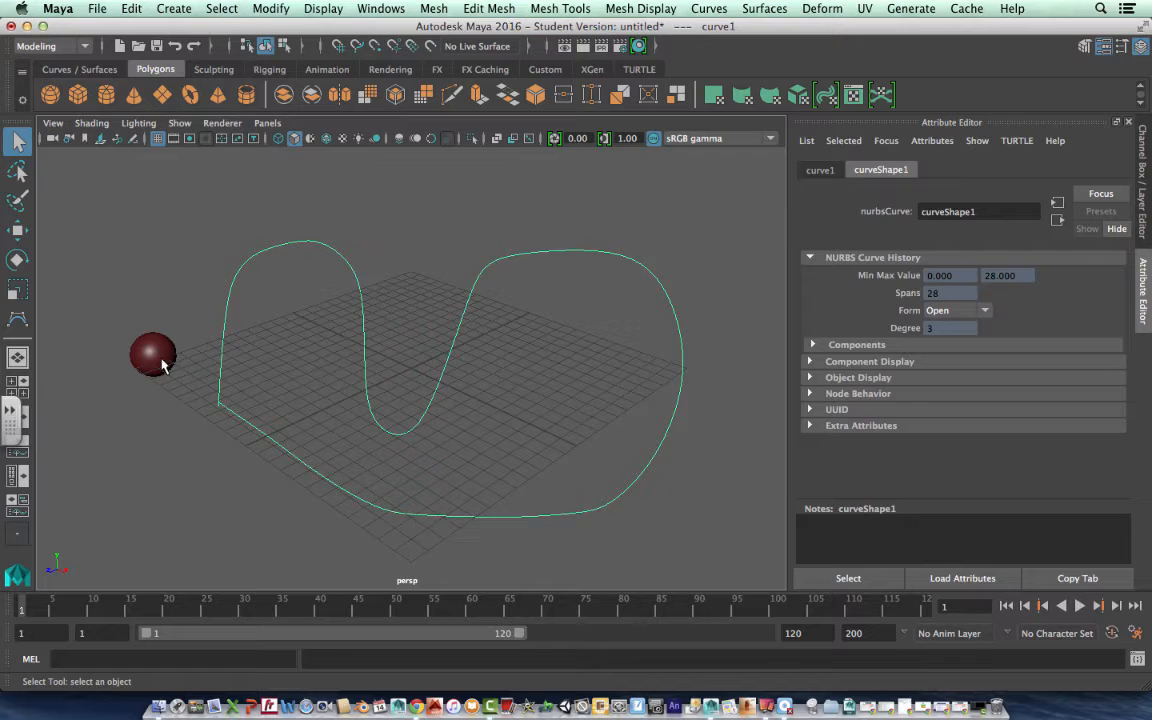
# - Shift-select the sphere together with the curve
pyautogui.click(152, 356)
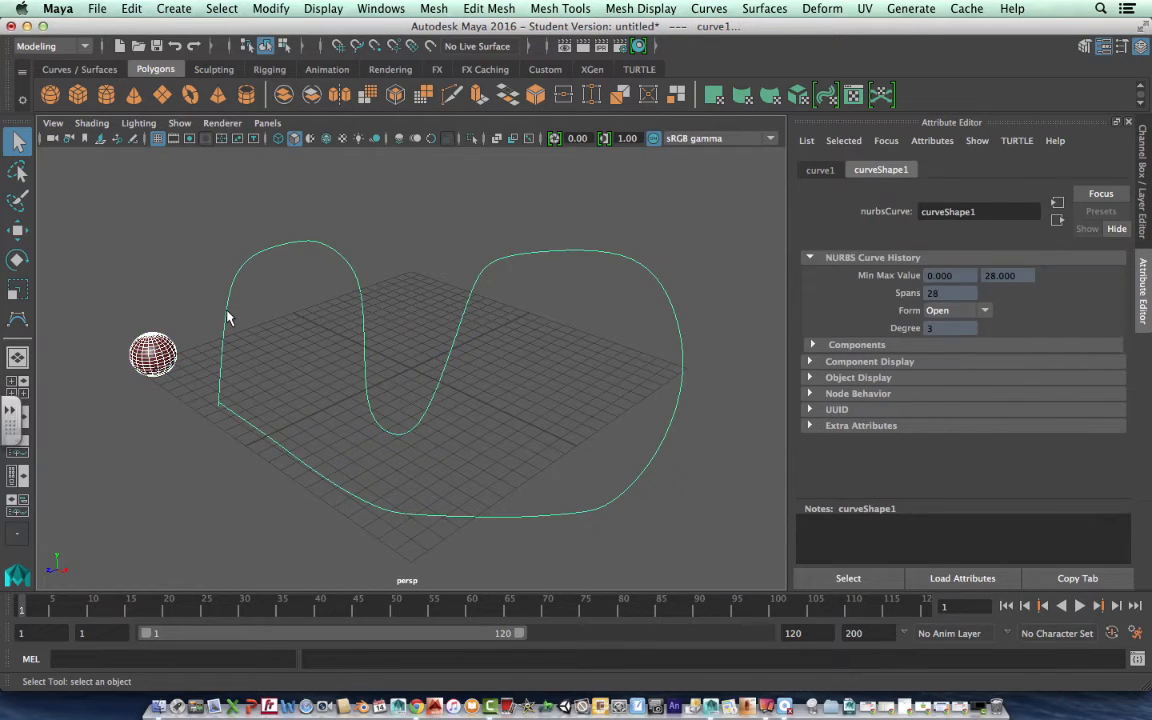
pyautogui.moveTo(416, 260)
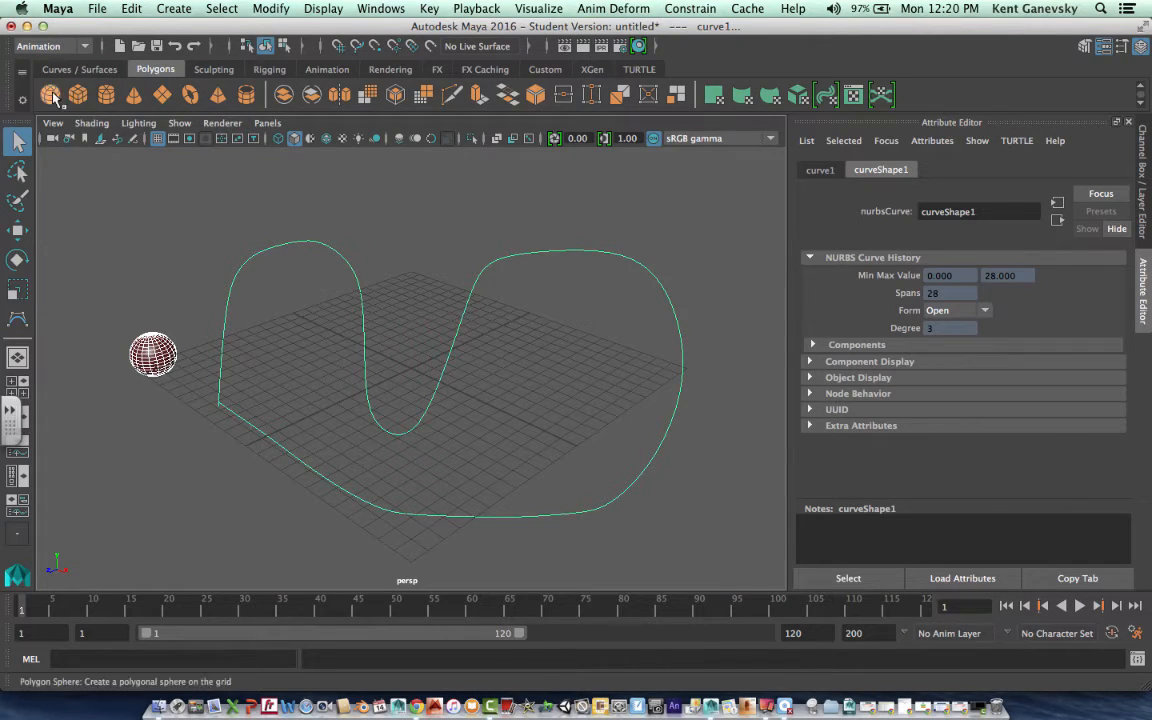
# - Attach the sphere to curve1 via Constrain > Motion Paths > Attach to Motion Path and start playback
pyautogui.click(328, 68)
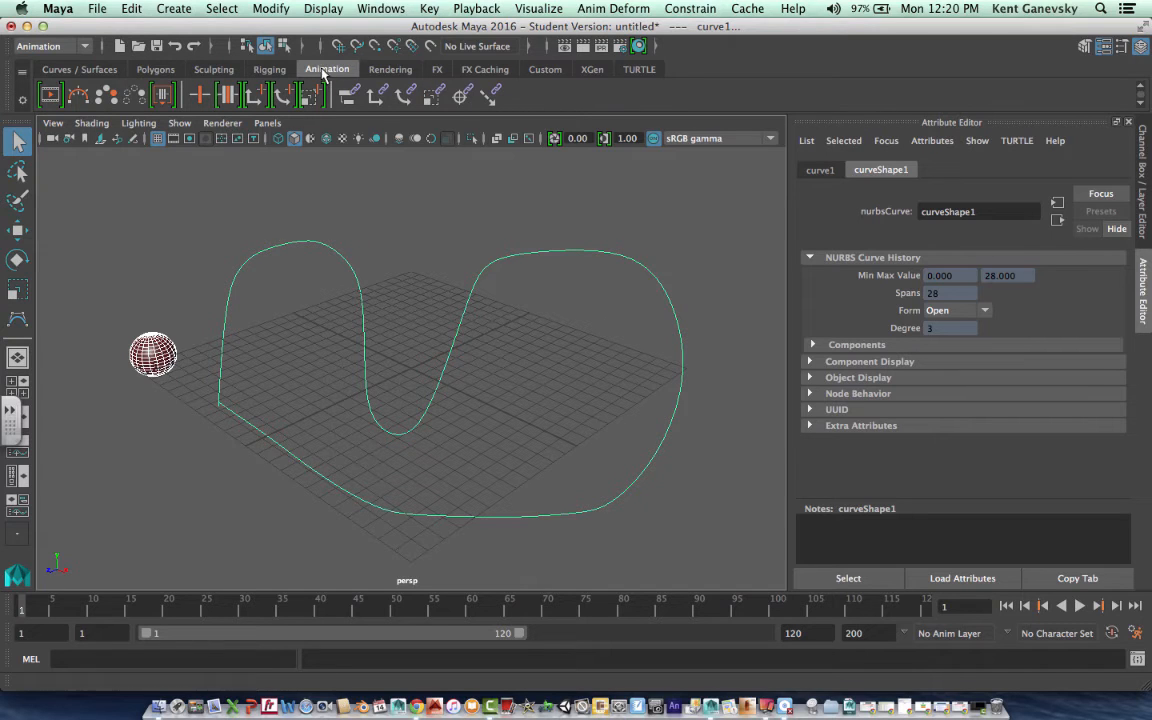
pyautogui.click(690, 8)
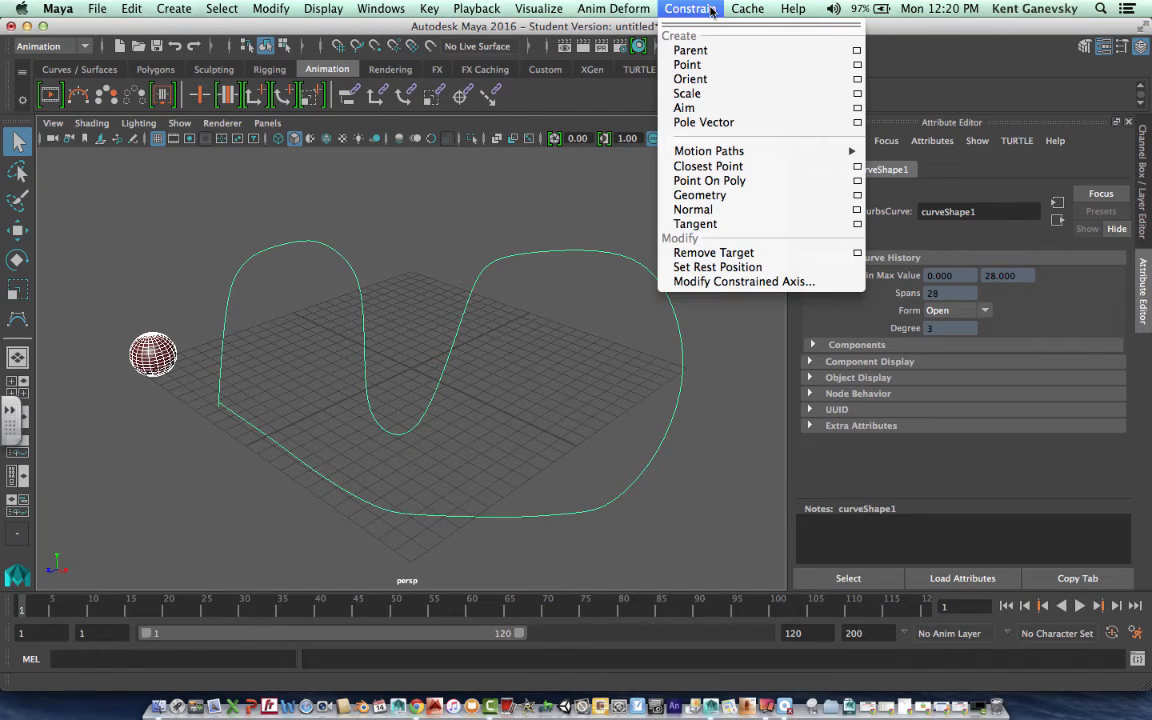
pyautogui.moveTo(708, 152)
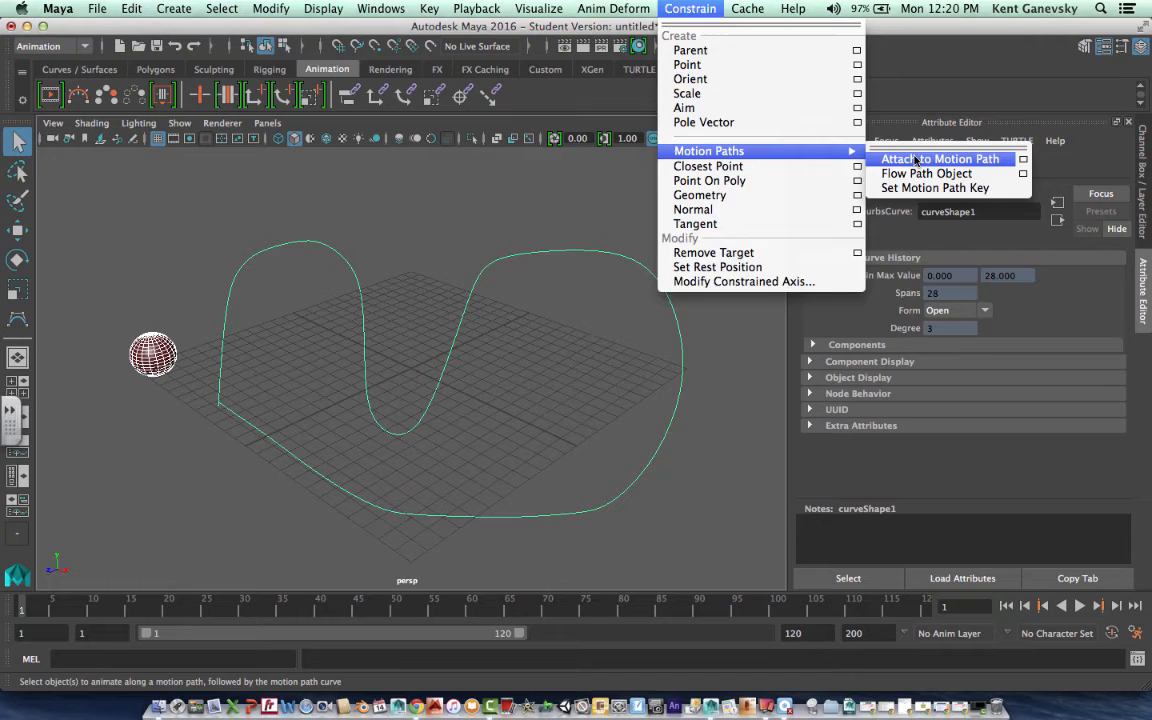
pyautogui.click(940, 160)
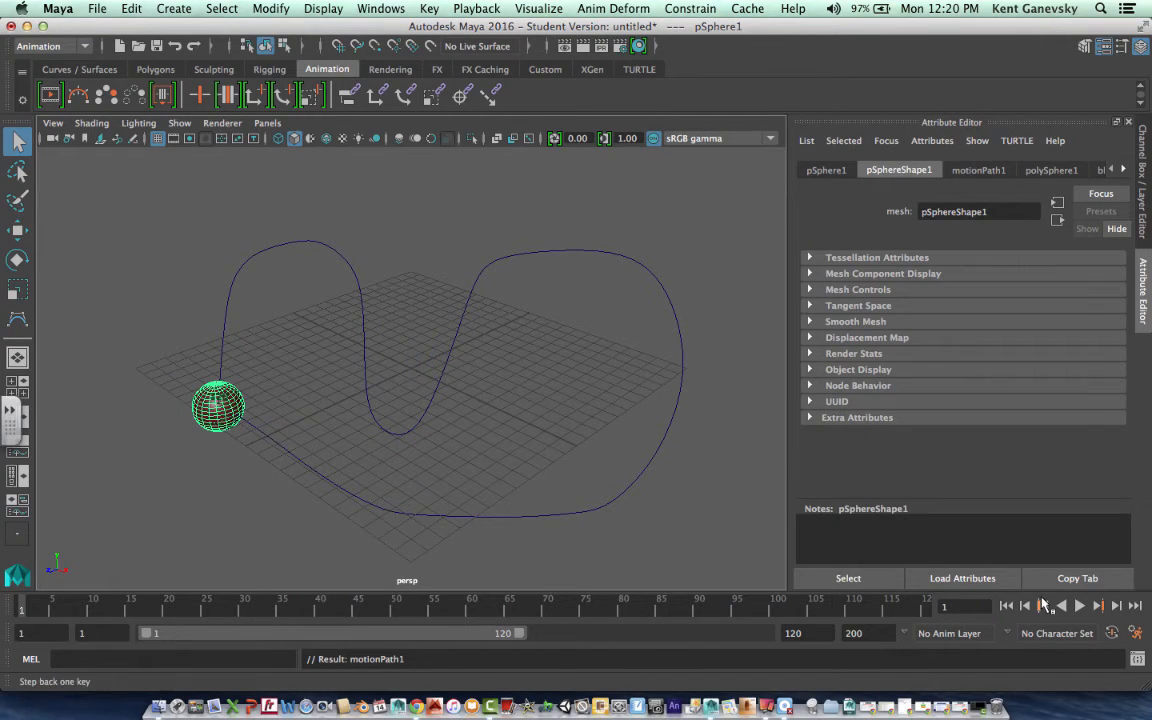
pyautogui.click(1080, 604)
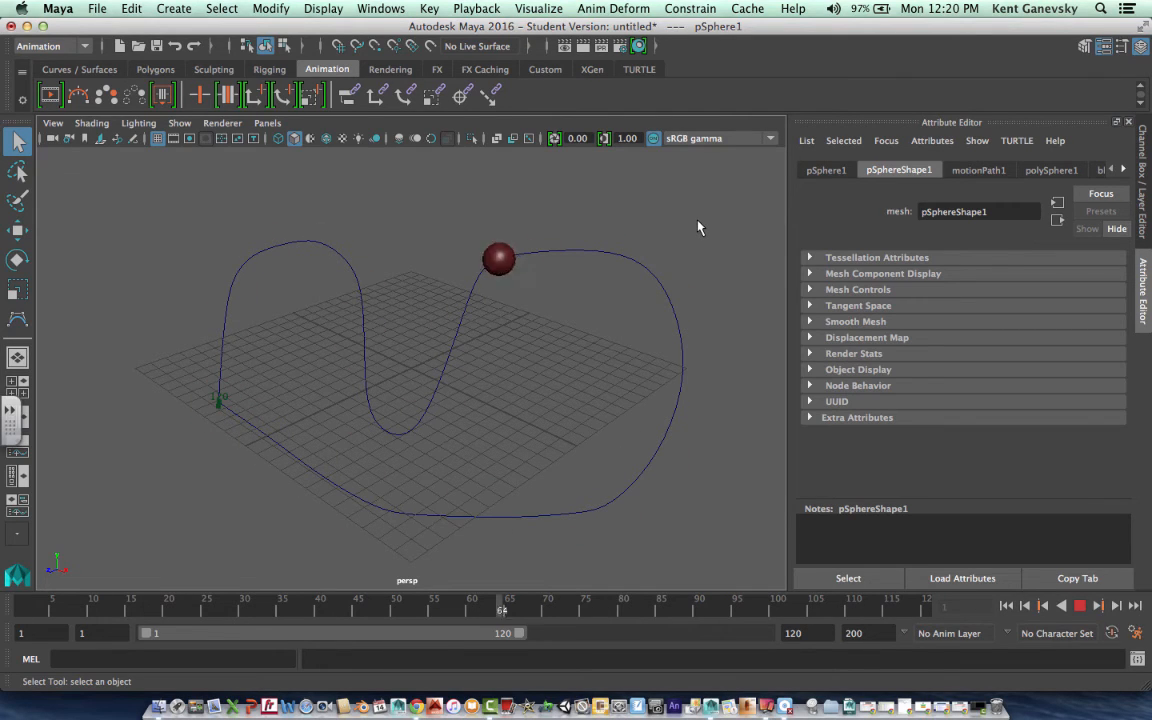
# - Deselect the sphere and watch it ride along the winding curve
pyautogui.click(608, 608)
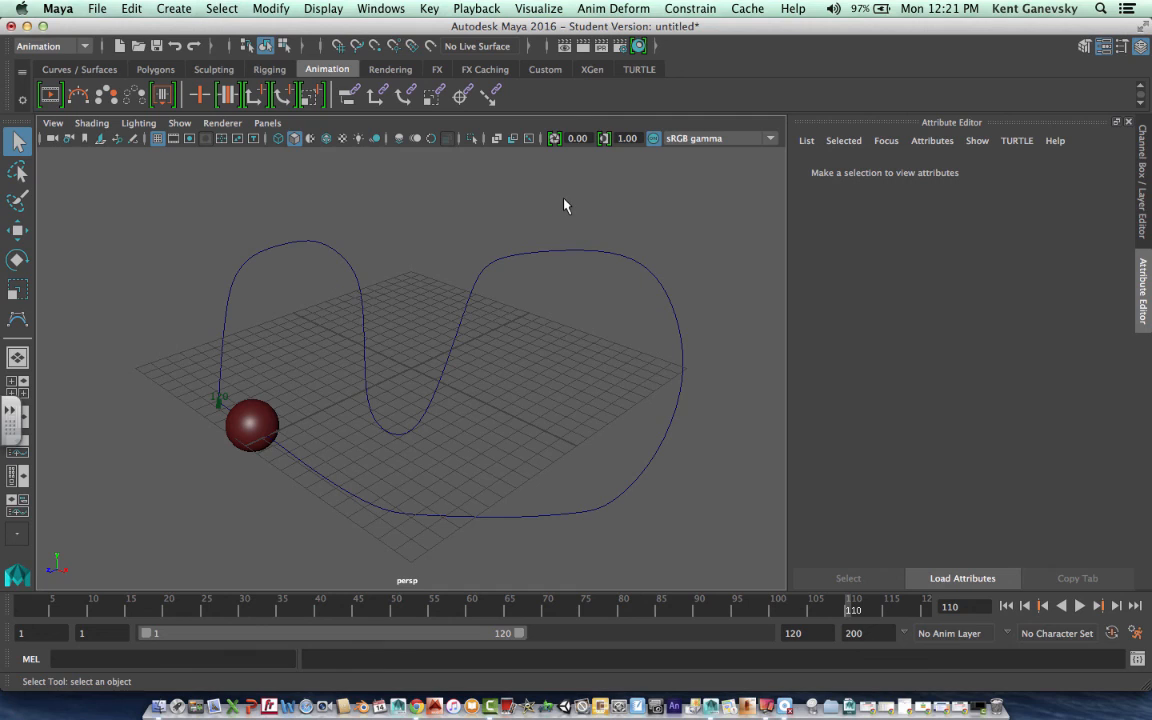
pyautogui.moveTo(612, 572)
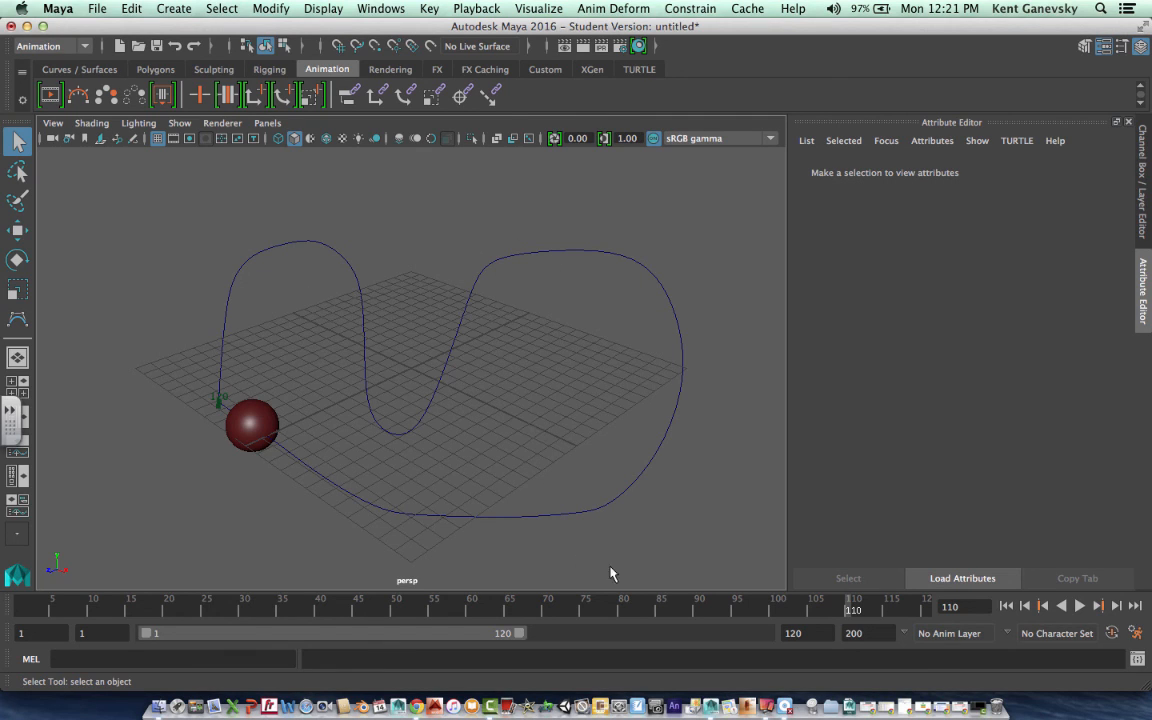